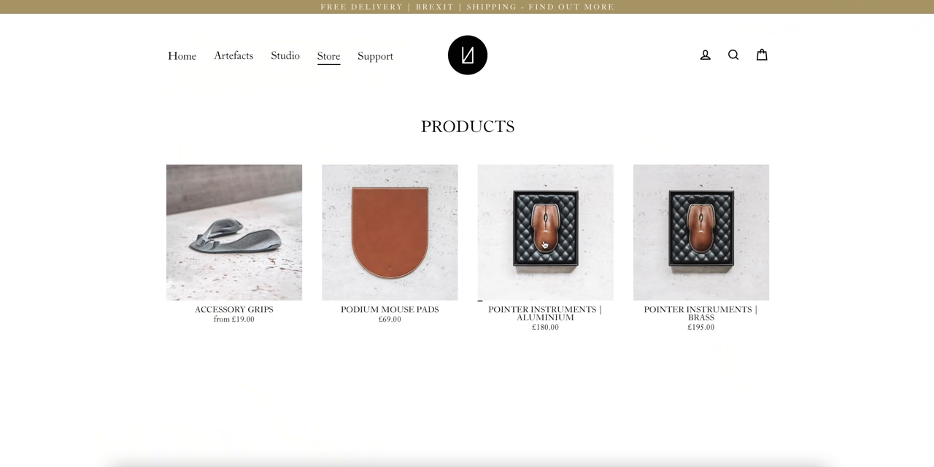
# - Open the Pointer Instruments | Brass product and select its Solar Shadow (black) colour variant
pyautogui.click(546, 232)
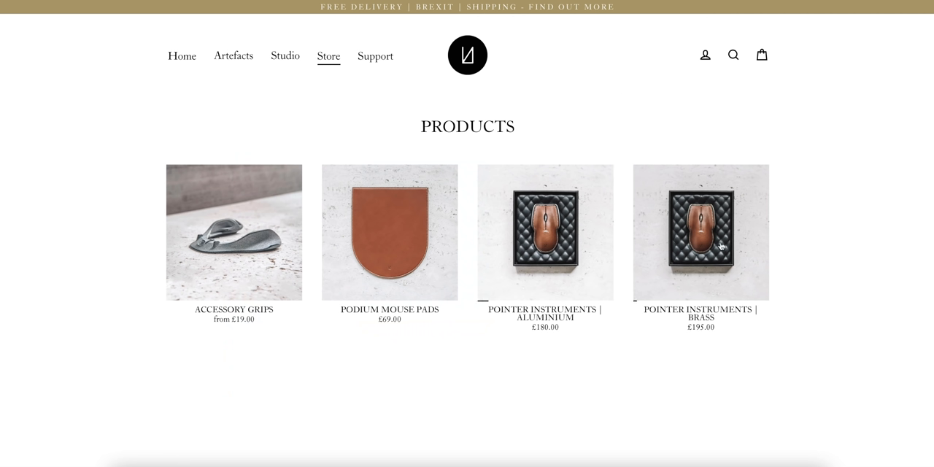
pyautogui.click(700, 232)
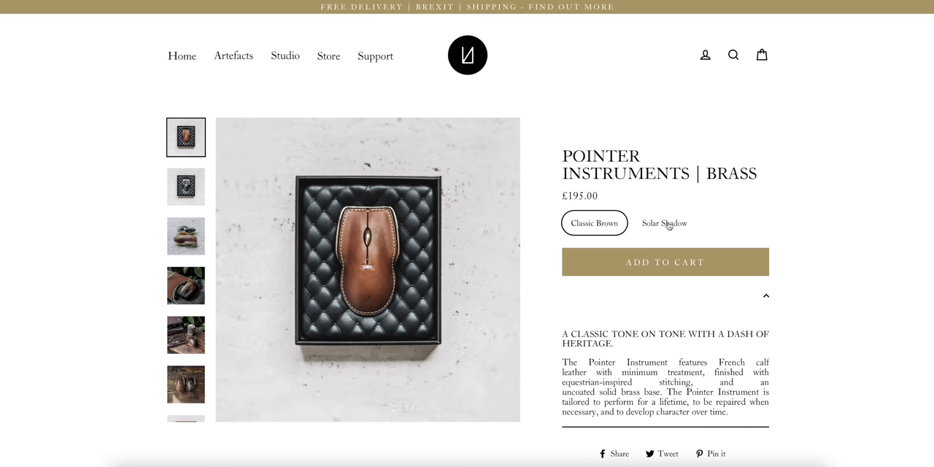
pyautogui.click(664, 222)
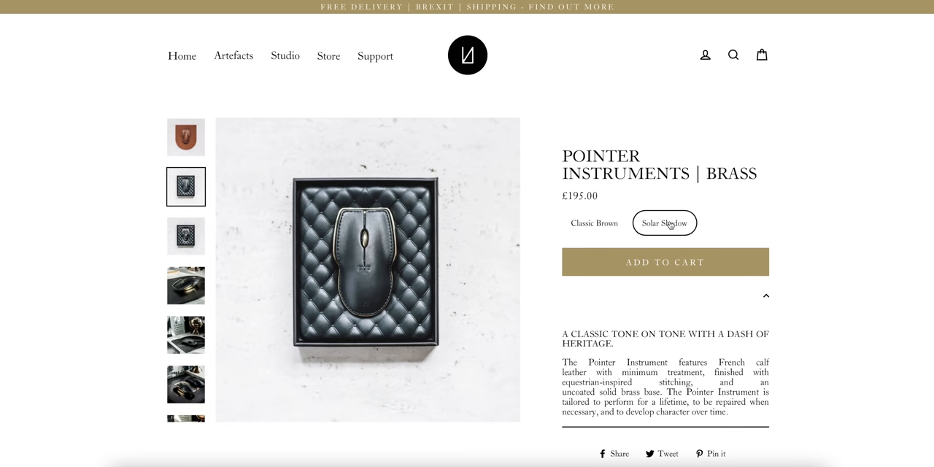